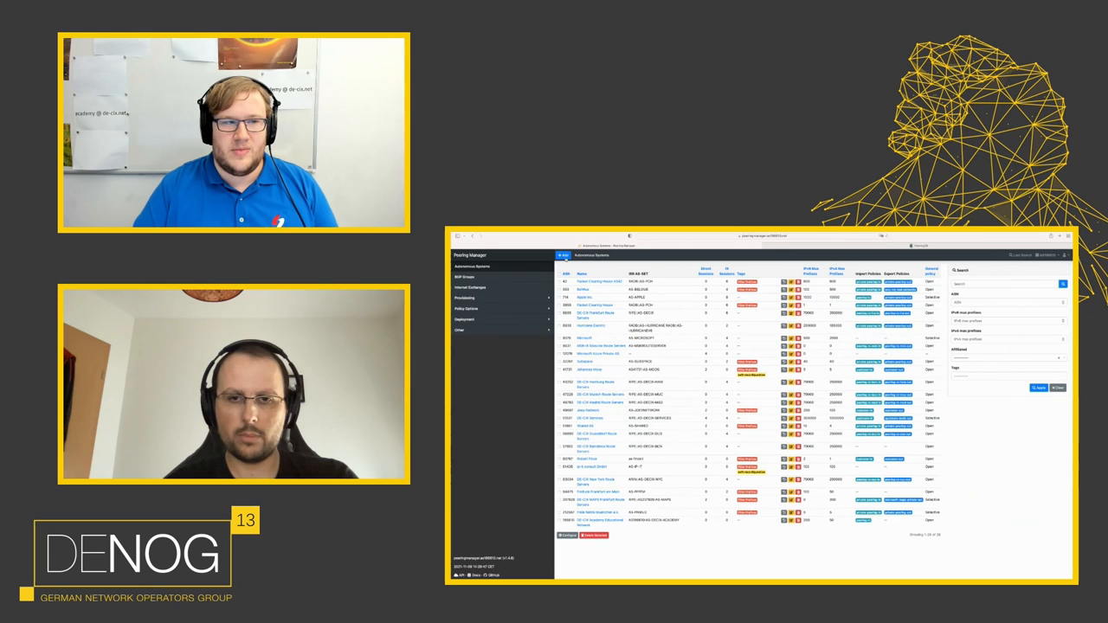
# Add a new AS whose ASN fills Hessischer Rundfunk's name, AS-SET and prefix limits from PeeringDB.
pyautogui.click(562, 255)
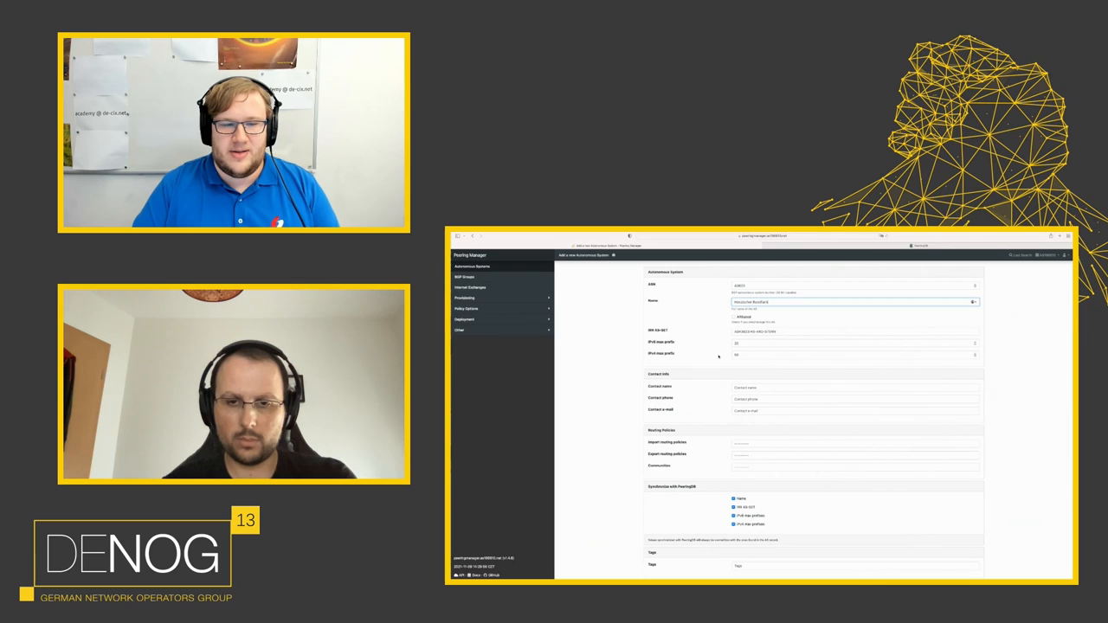
pyautogui.scroll(-3)
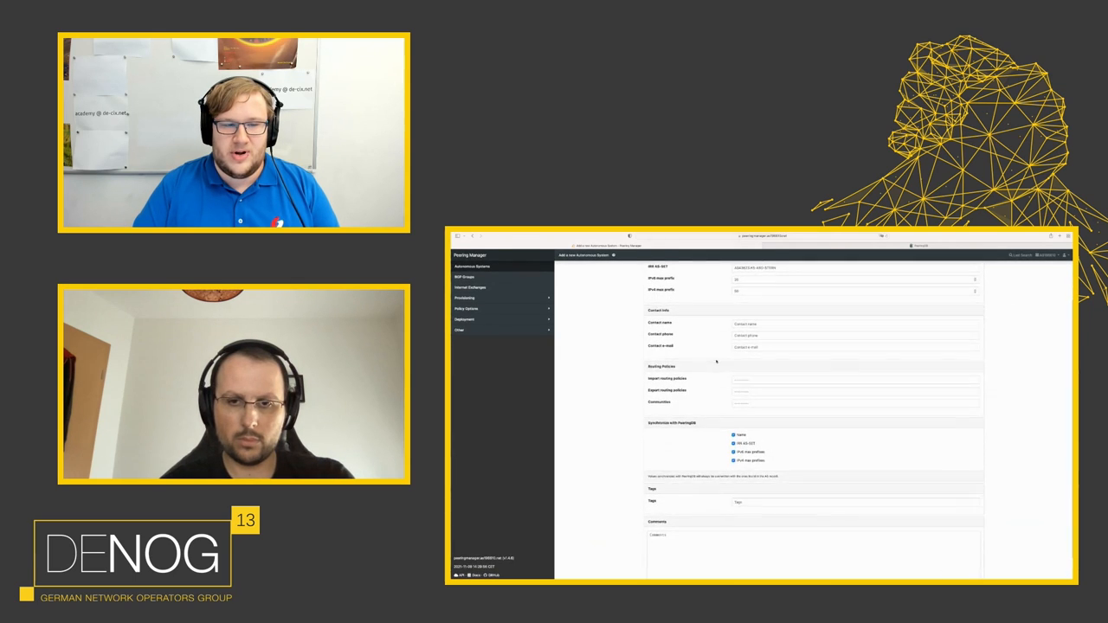
pyautogui.scroll(-3)
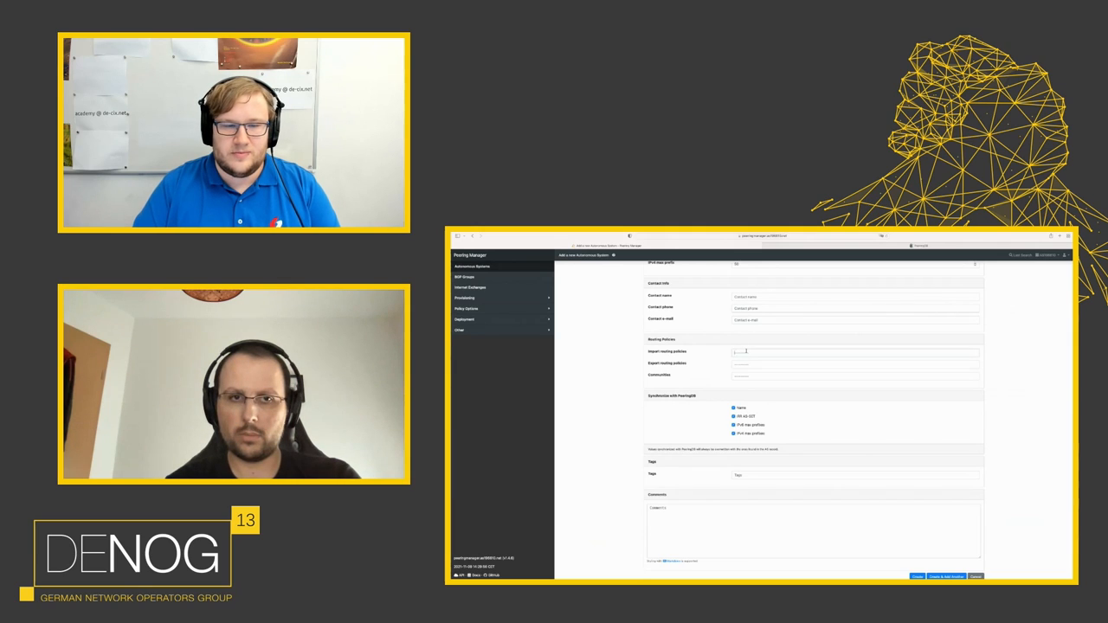
# Apply private-peering-in/out policies and a tag, then create AS63023 Hessischer Rundfunk.
pyautogui.click(854, 351)
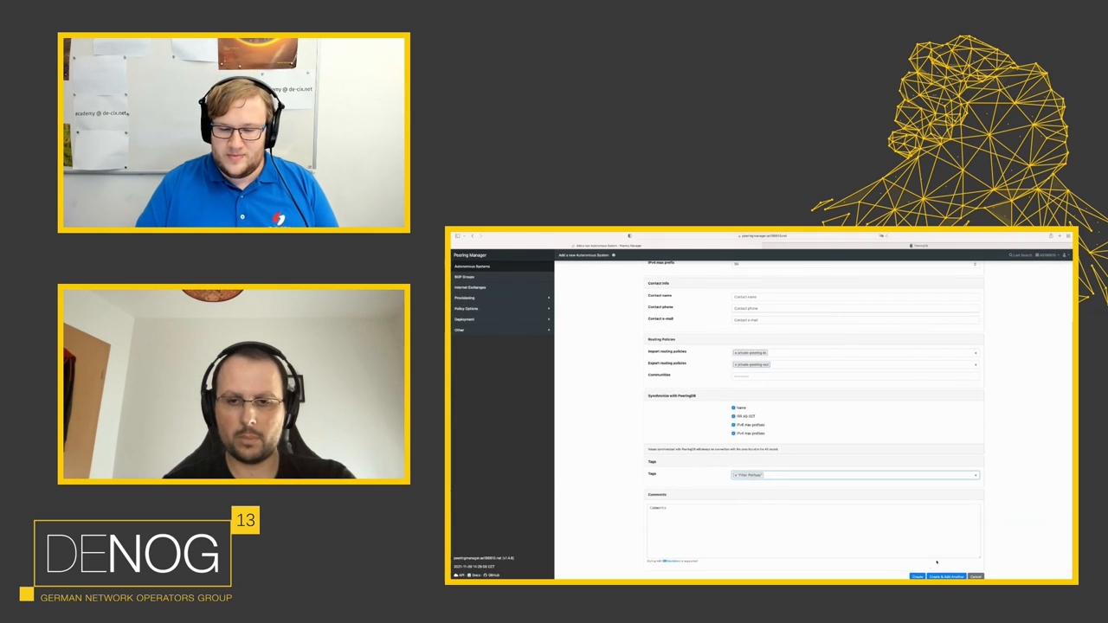
pyautogui.click(917, 576)
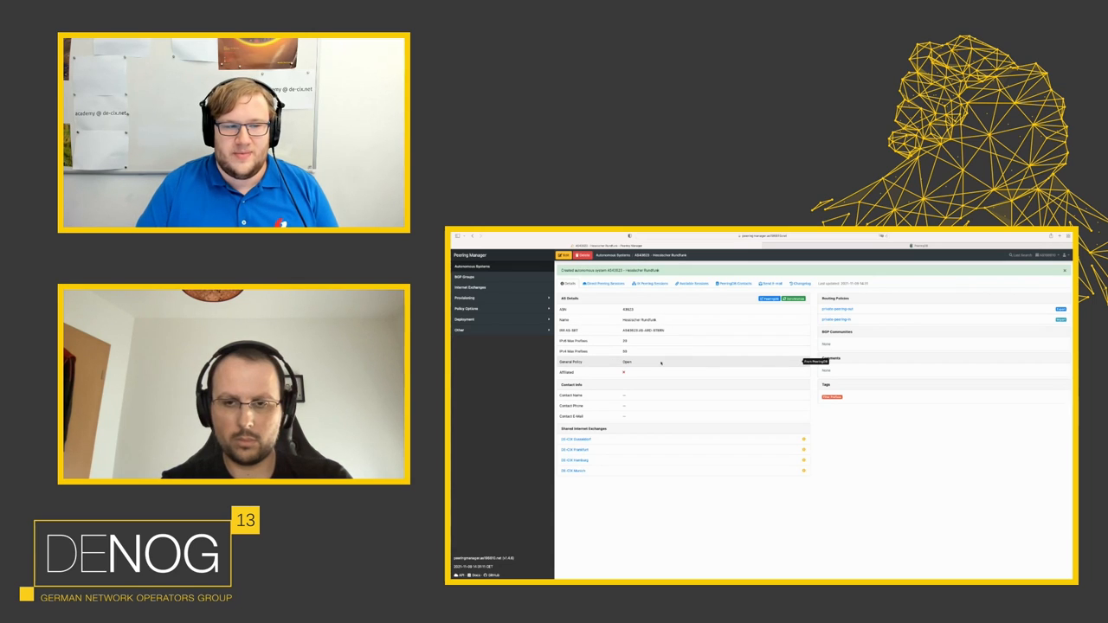
pyautogui.moveTo(730, 464)
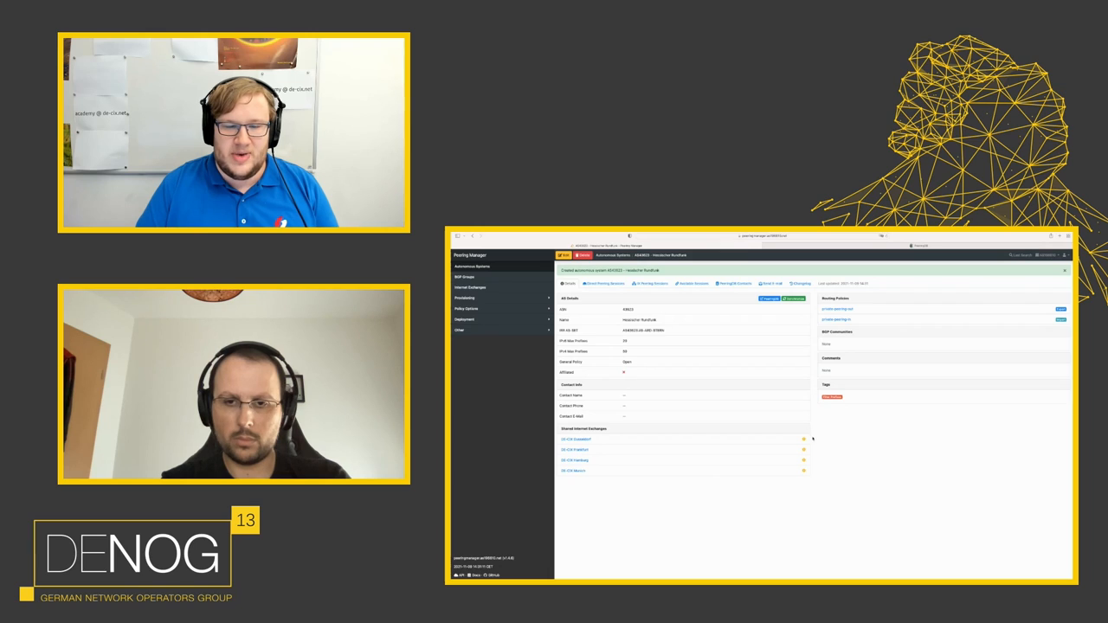
pyautogui.moveTo(803, 443)
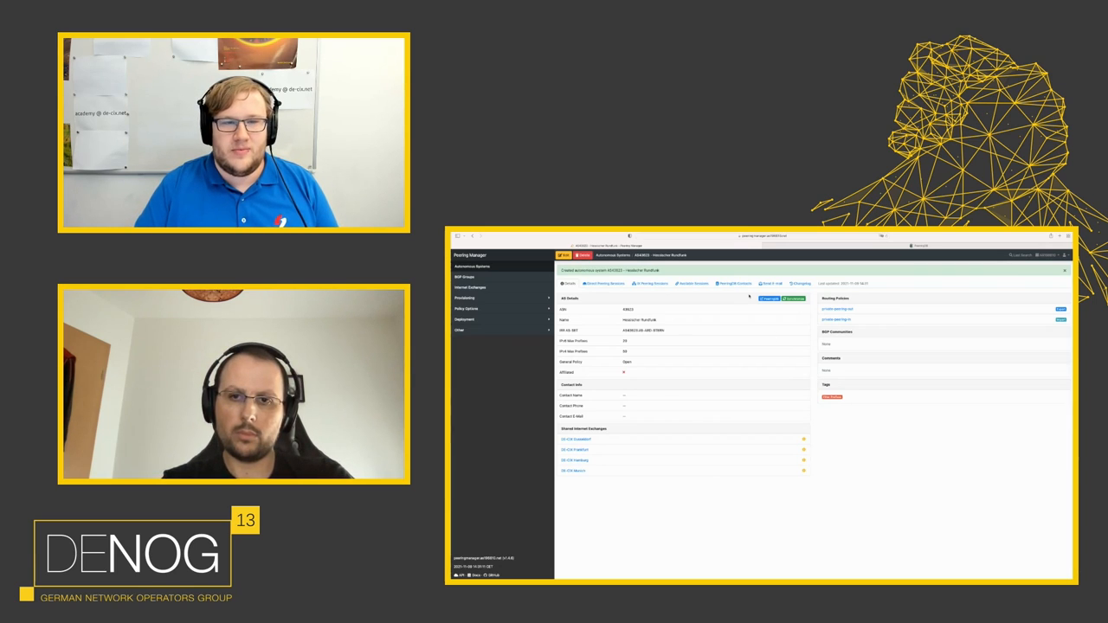
# Show Hessischer Rundfunk's PeeringDB contacts, including the NOC contact.
pyautogui.click(735, 269)
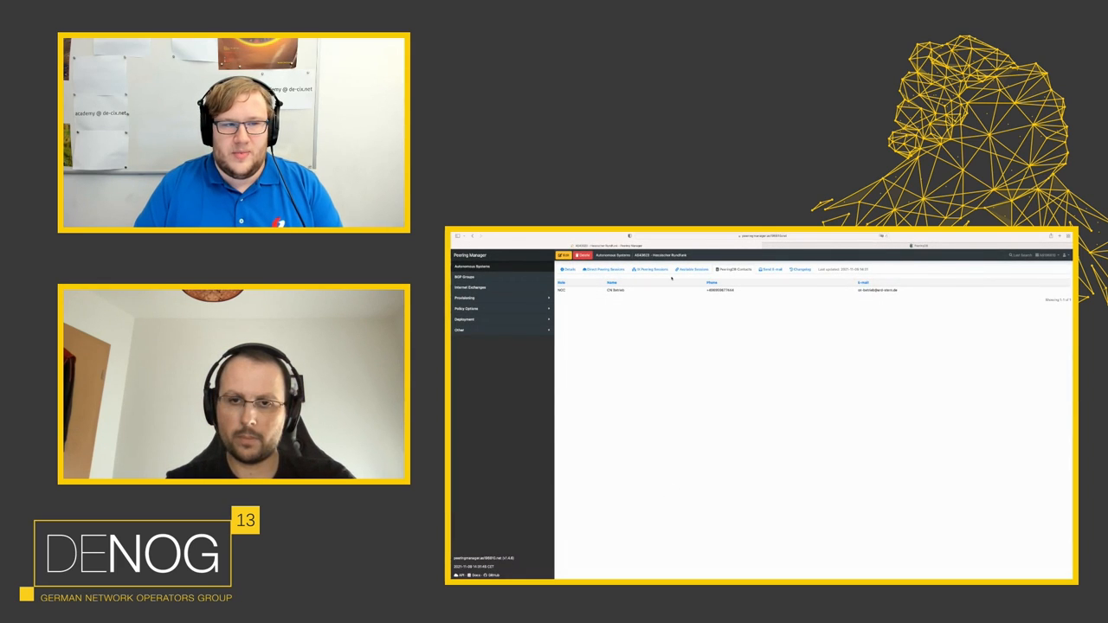
# Select Hessischer Rundfunk's available DE-CIX sessions and bring up the import form.
pyautogui.click(694, 269)
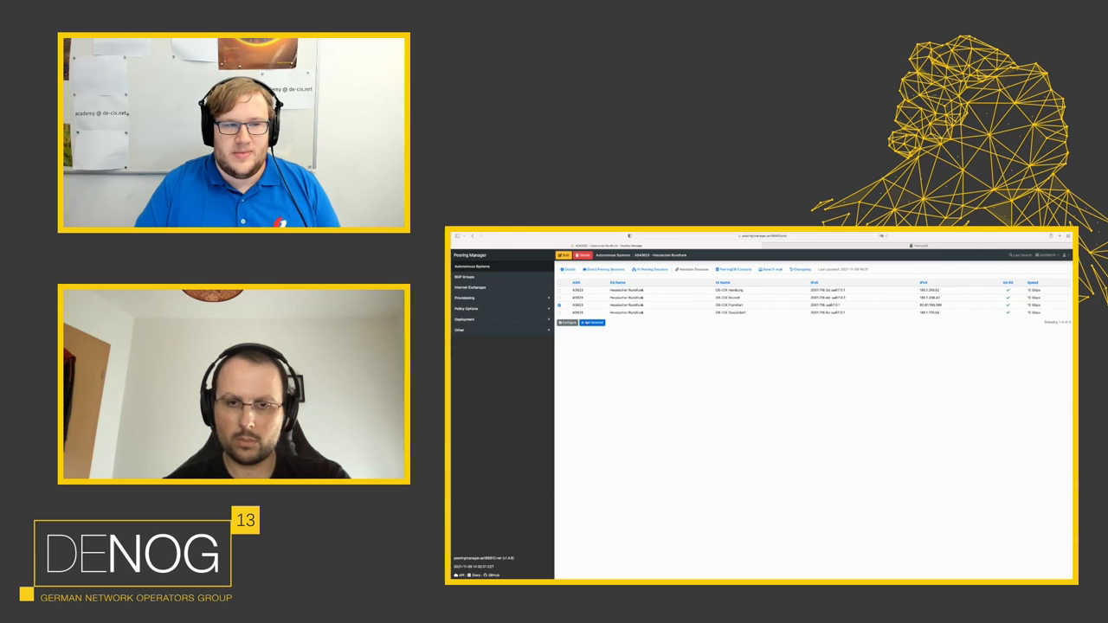
pyautogui.click(592, 322)
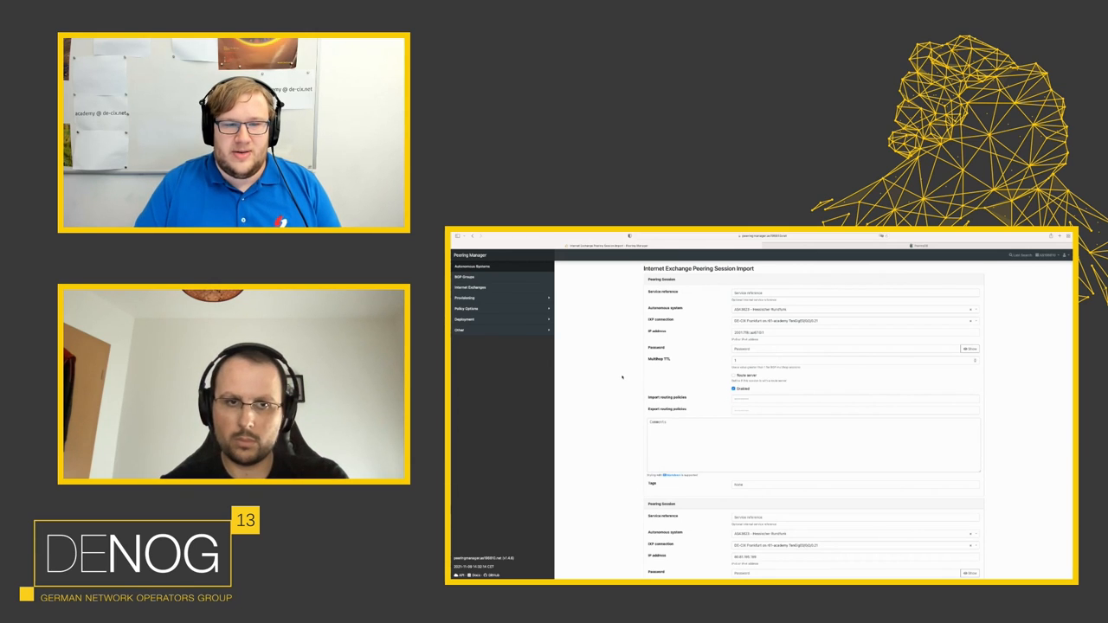
pyautogui.moveTo(716, 366)
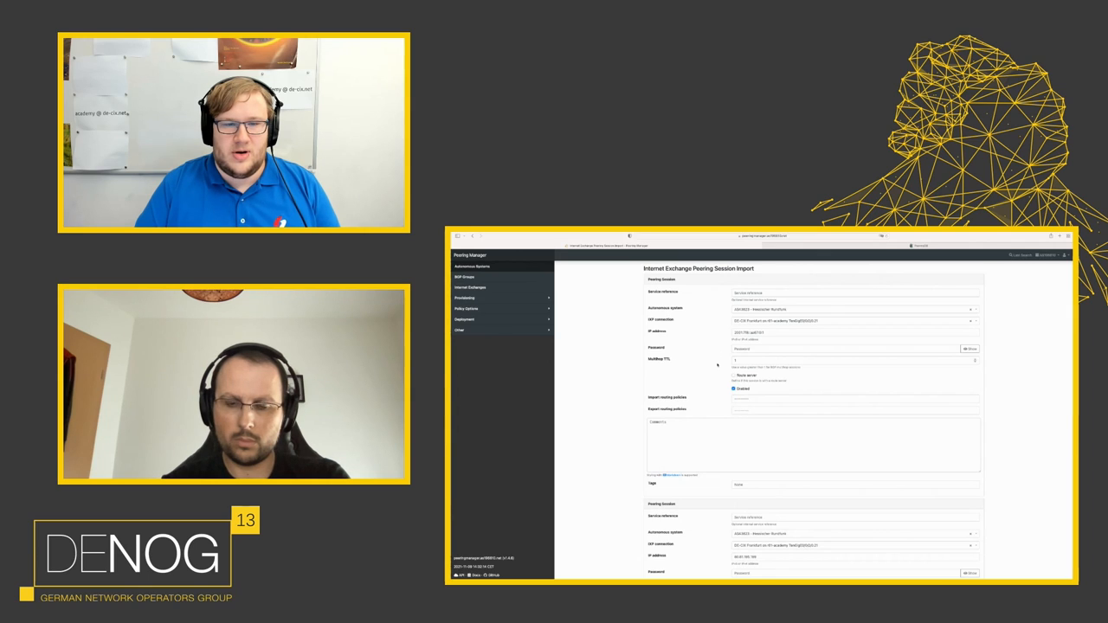
# Review and import the DE-CIX Hamburg, Munich, Frankfurt and Düsseldorf sessions.
pyautogui.scroll(-3)
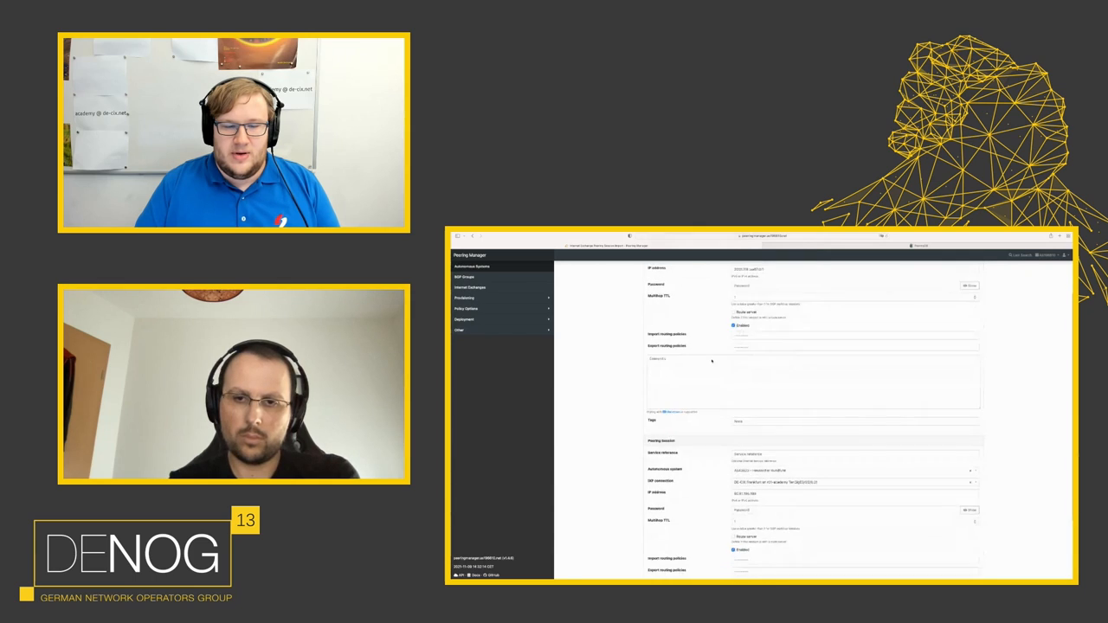
pyautogui.scroll(-3)
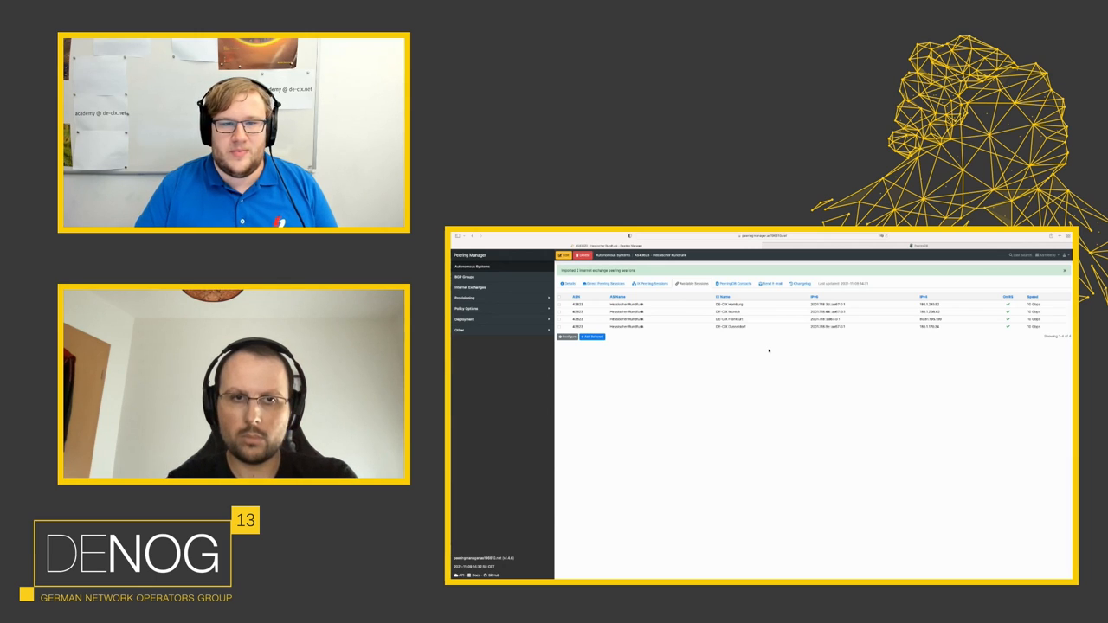
# Choose an e-mail template and send the message to Hessischer Rundfunk.
pyautogui.click(767, 269)
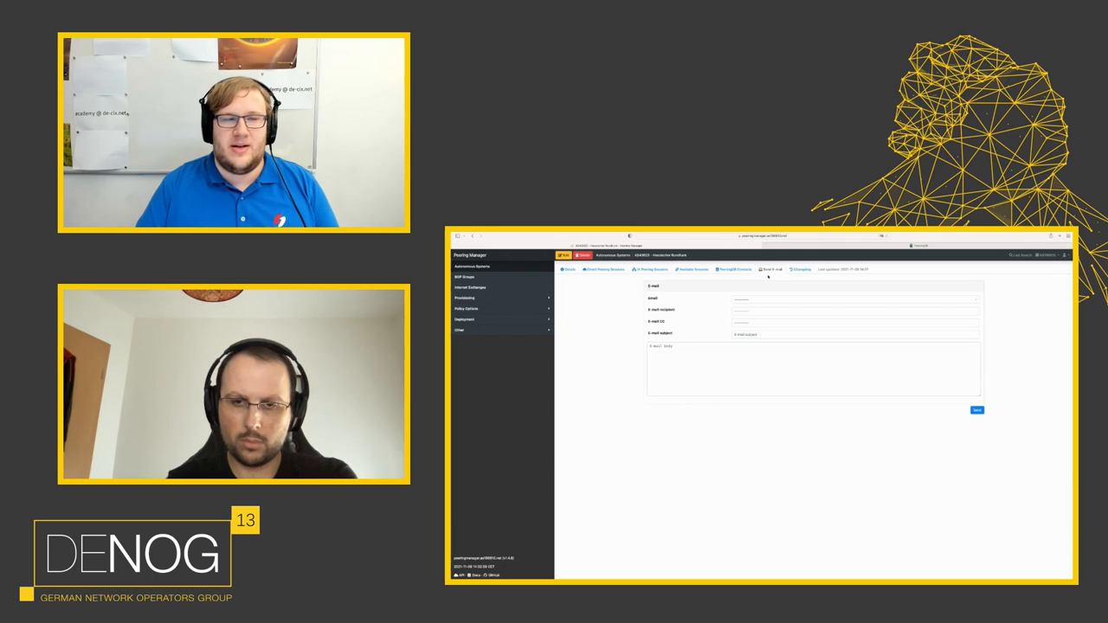
pyautogui.click(852, 298)
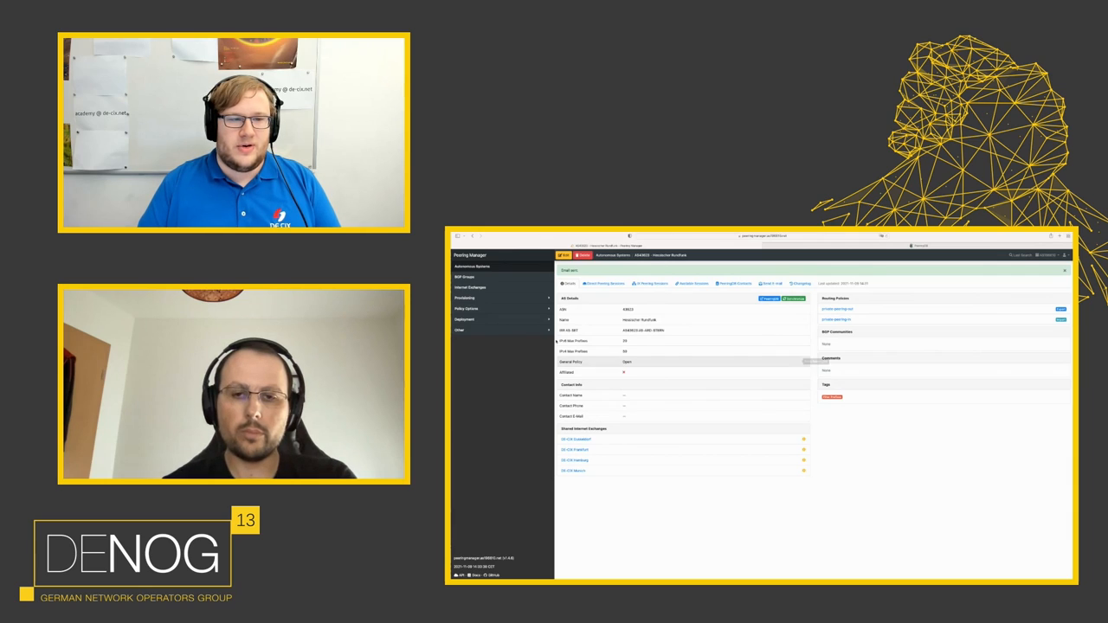
# List the three router configuration templates under Deployment > Configurations.
pyautogui.click(465, 319)
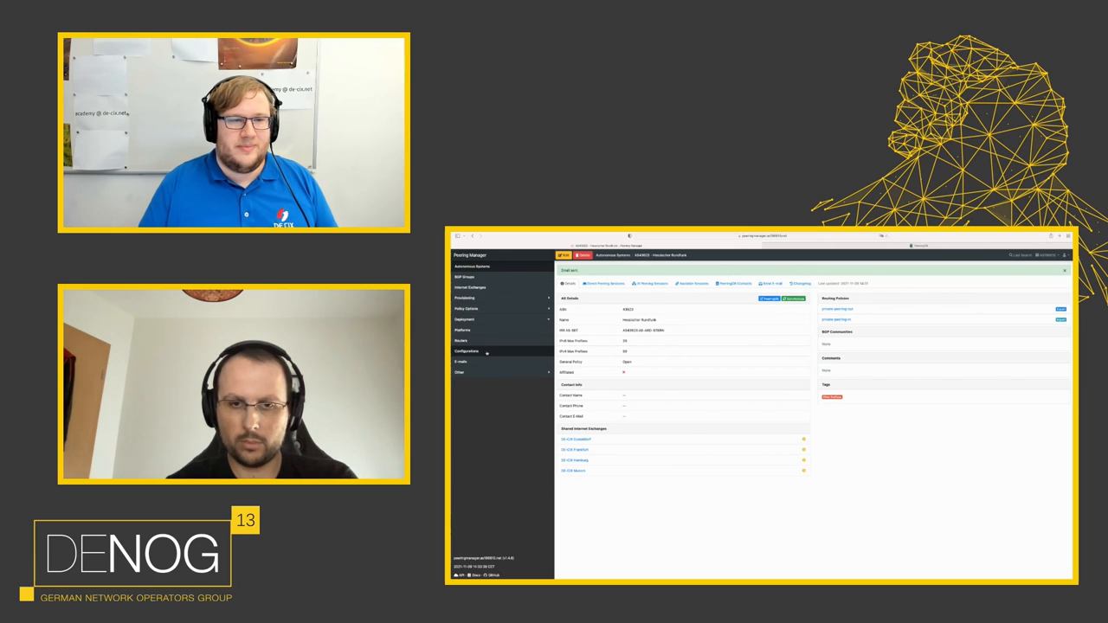
pyautogui.click(466, 351)
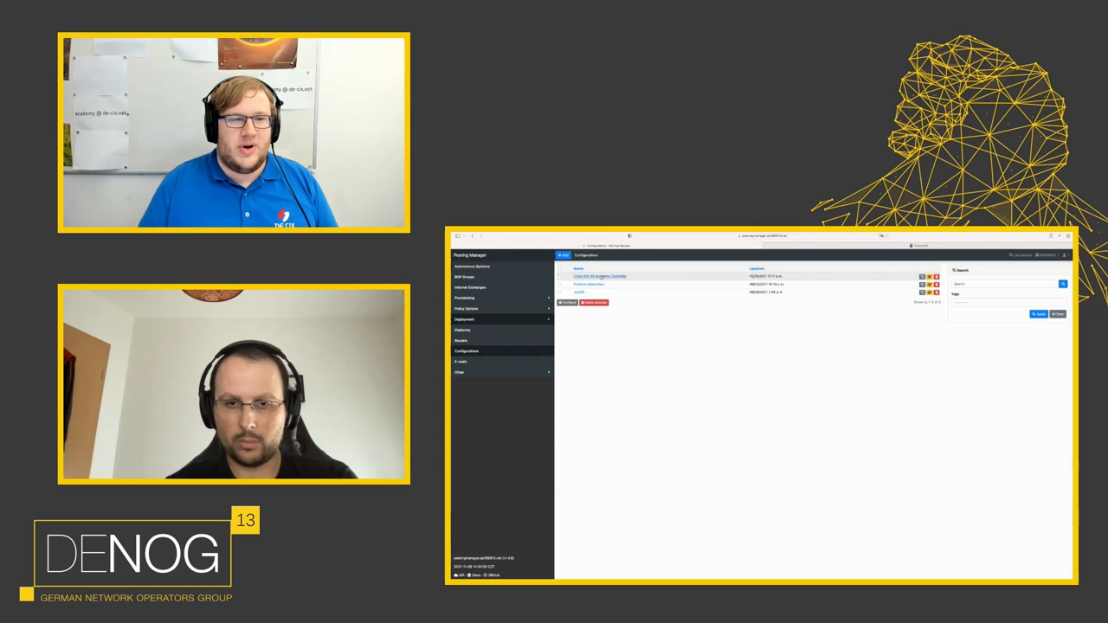
# Read through the Cisco IOS XR Academy Complete template, then list the routers.
pyautogui.click(601, 277)
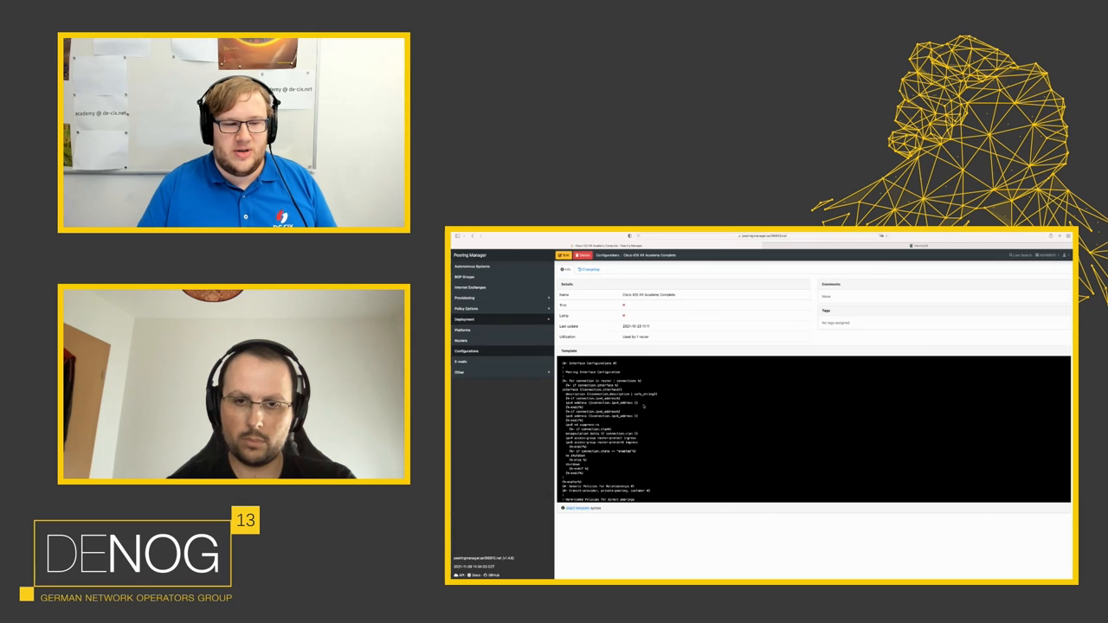
pyautogui.scroll(-3)
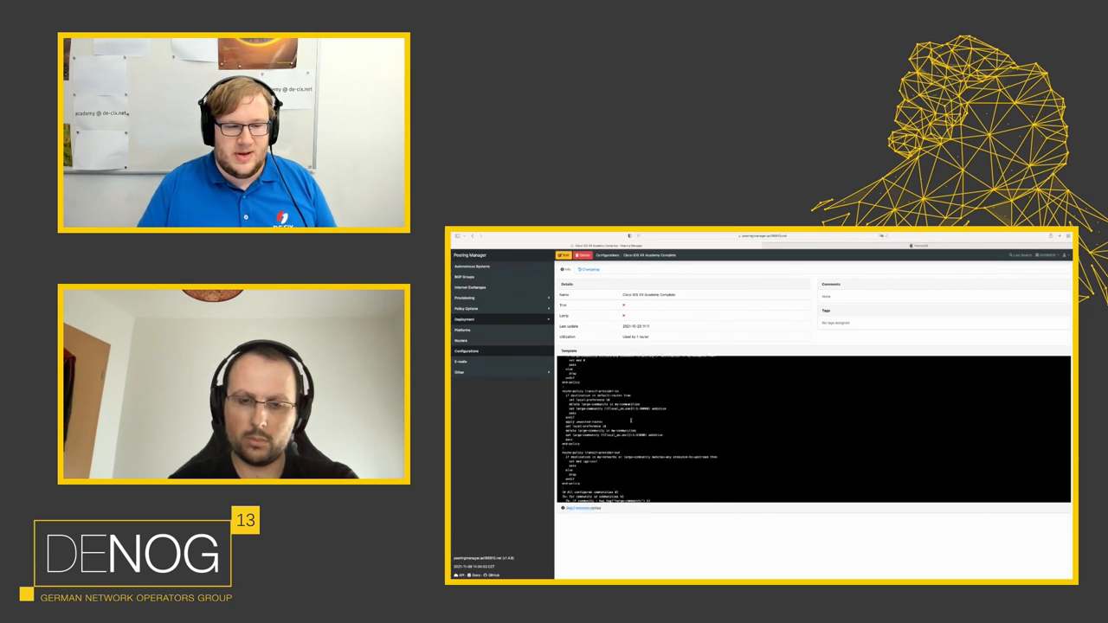
pyautogui.scroll(-3)
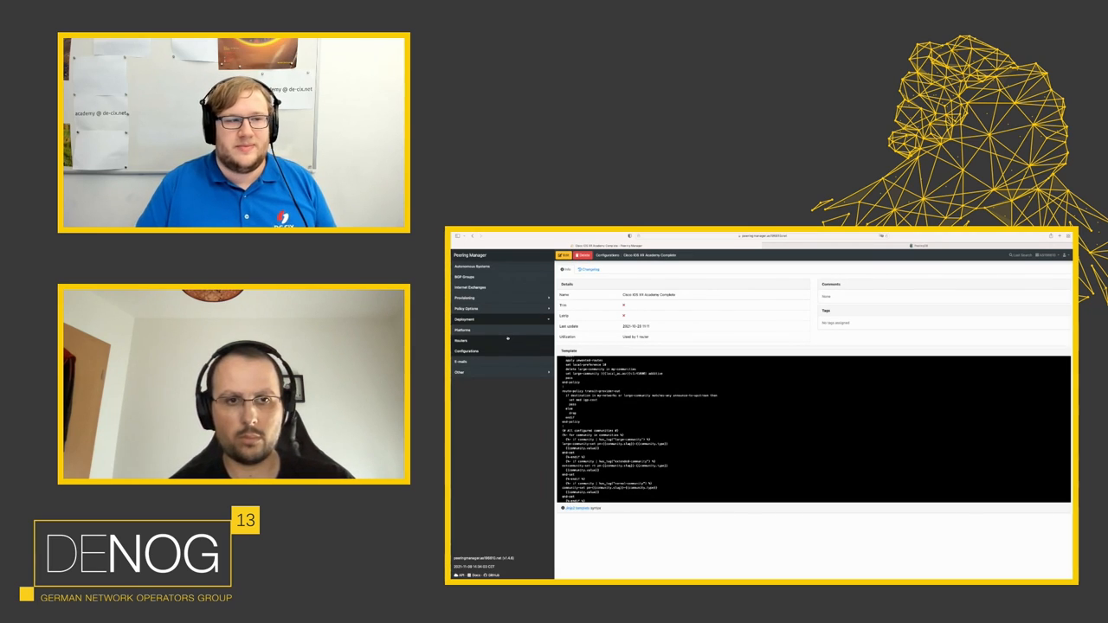
pyautogui.click(461, 340)
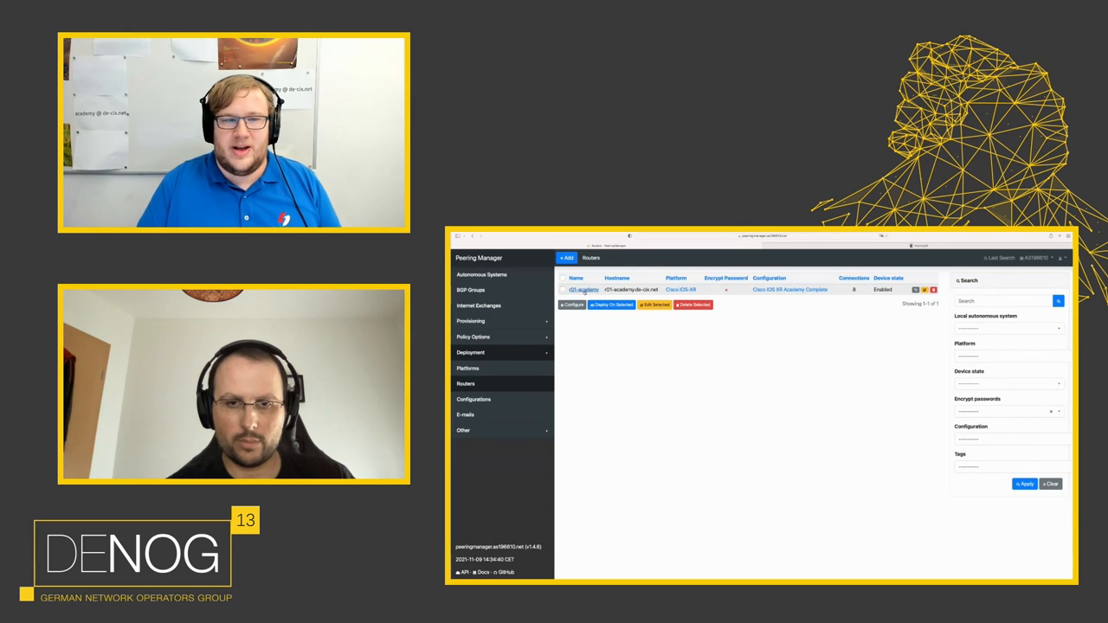
pyautogui.click(582, 289)
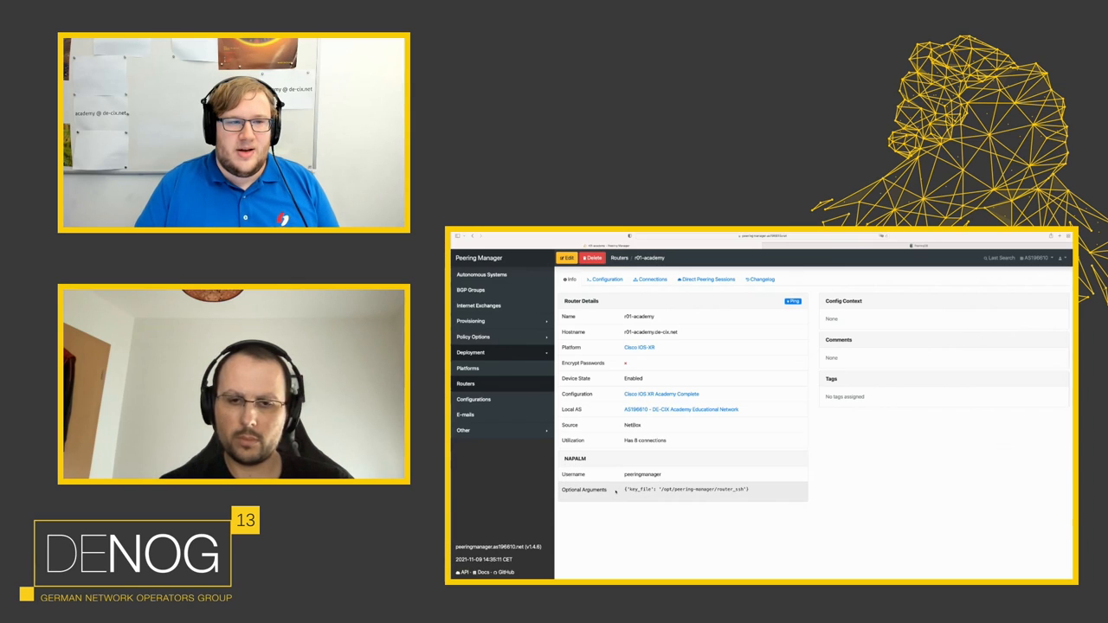
pyautogui.click(607, 278)
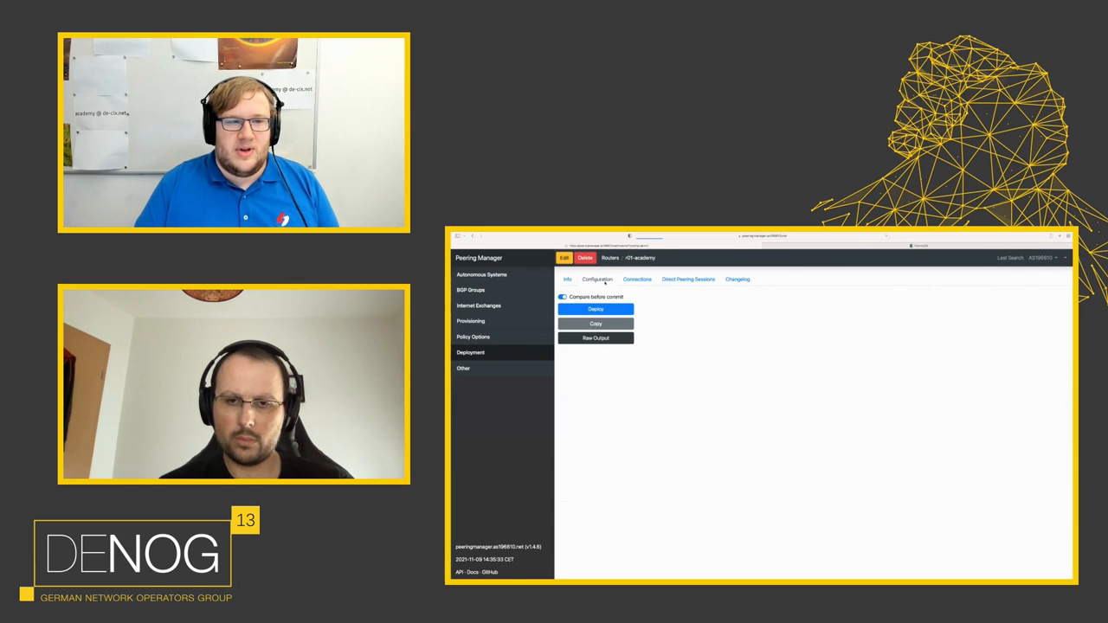
pyautogui.click(595, 309)
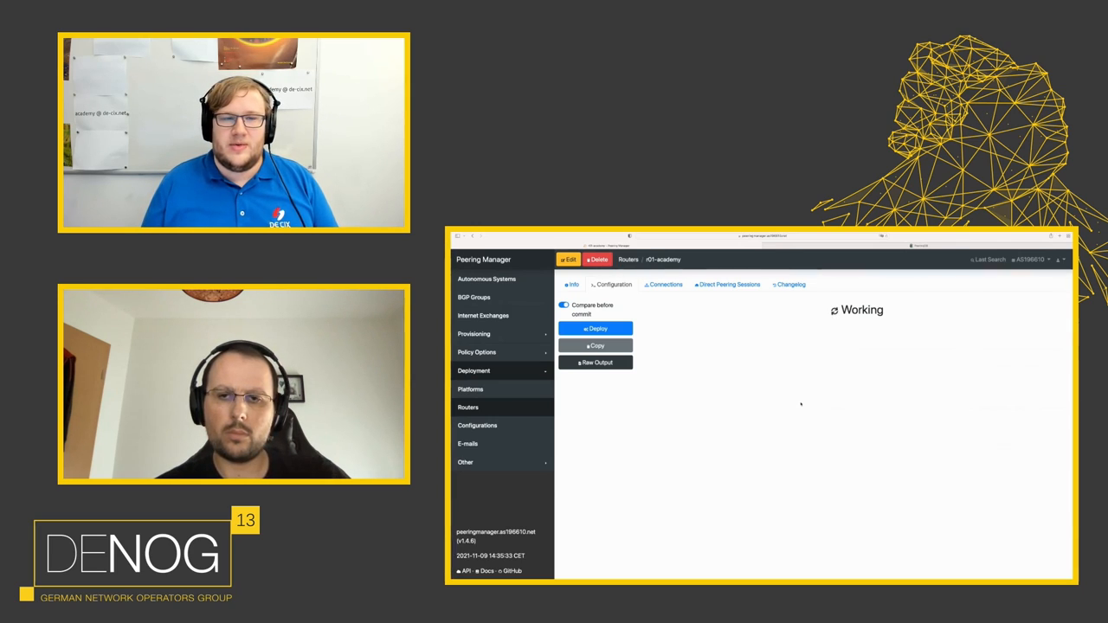
pyautogui.click(596, 328)
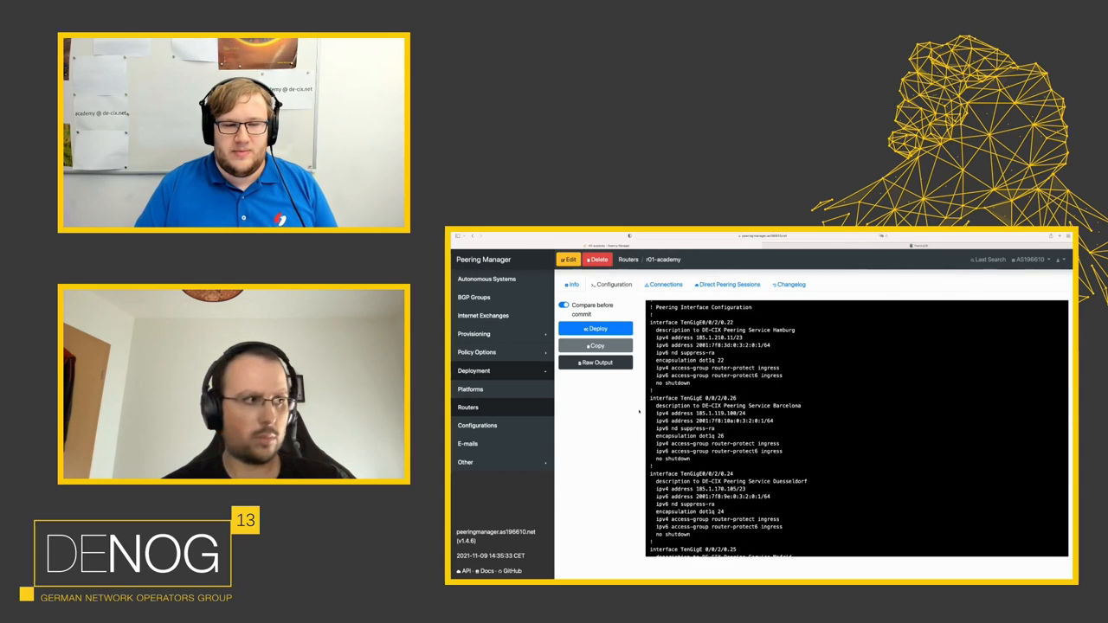
pyautogui.scroll(-3)
pyautogui.write('Rundfunk')
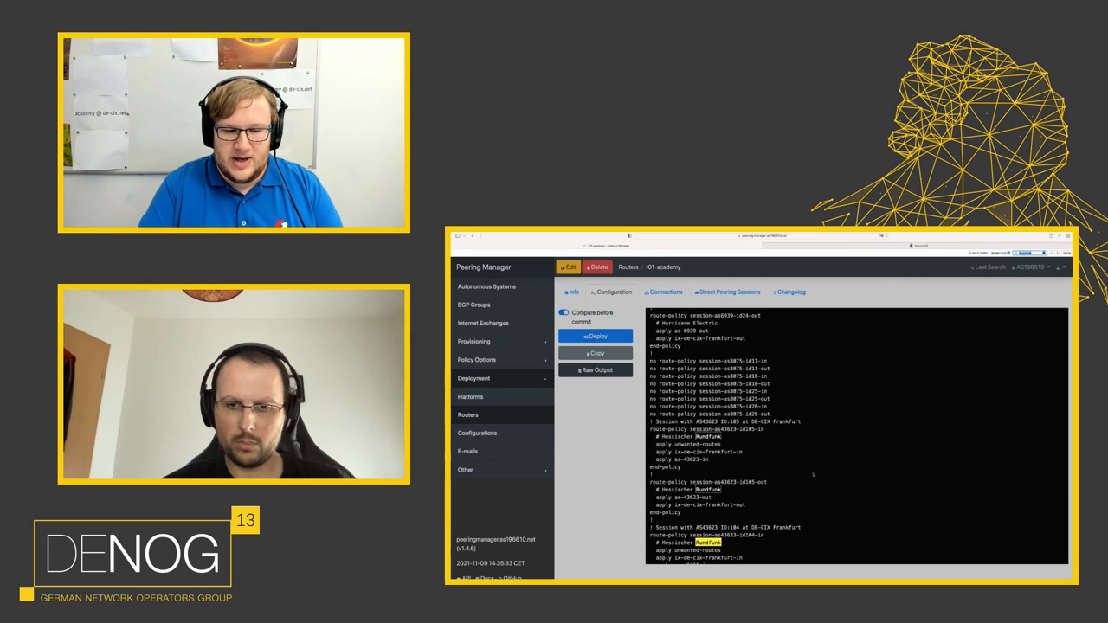
pyautogui.scroll(-3)
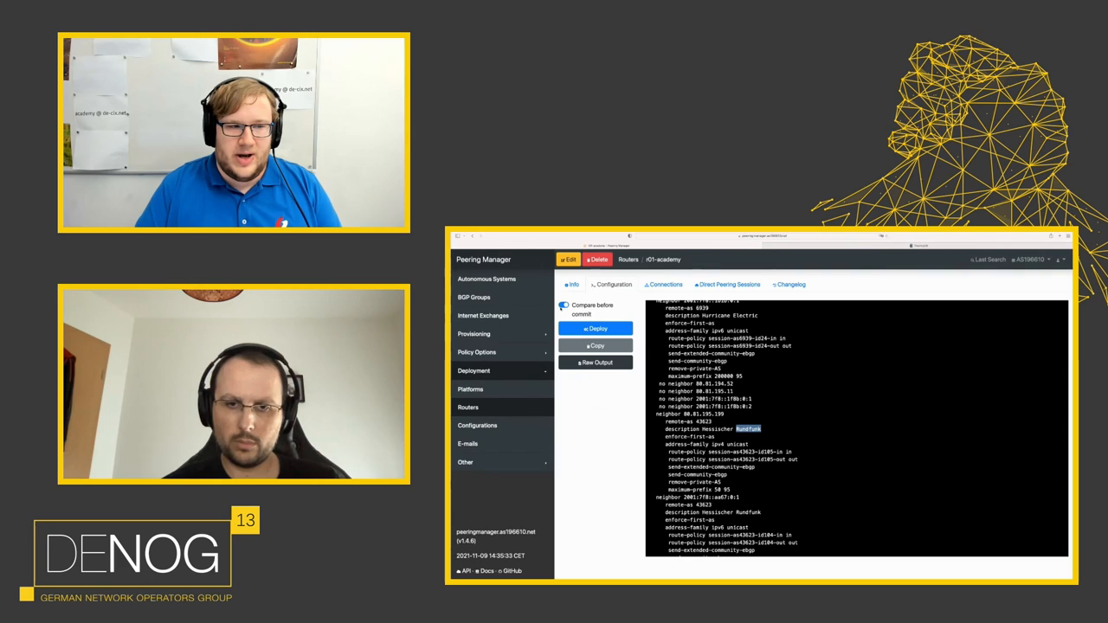
pyautogui.click(597, 328)
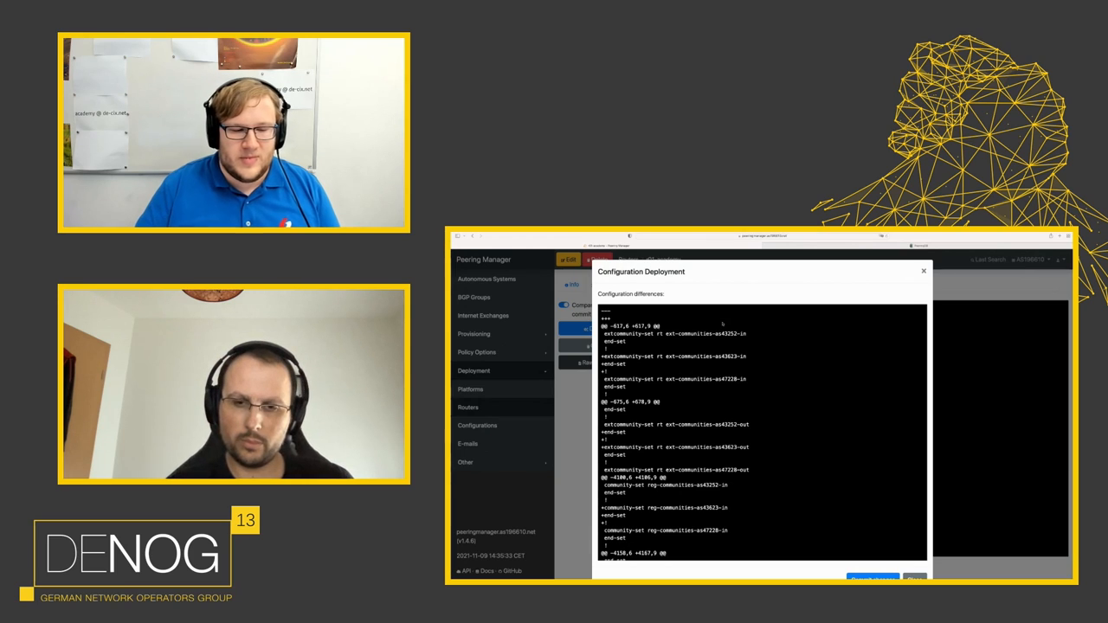
# Scroll through r01-academy's diff with the new Hessischer Rundfunk policies and commit it.
pyautogui.scroll(-3)
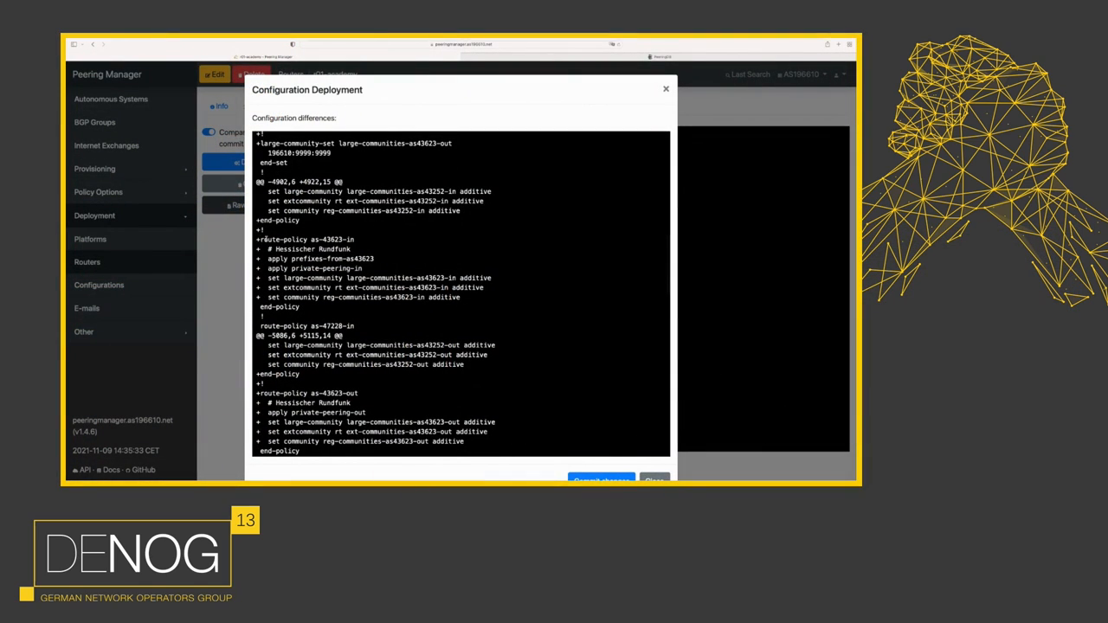
pyautogui.scroll(-3)
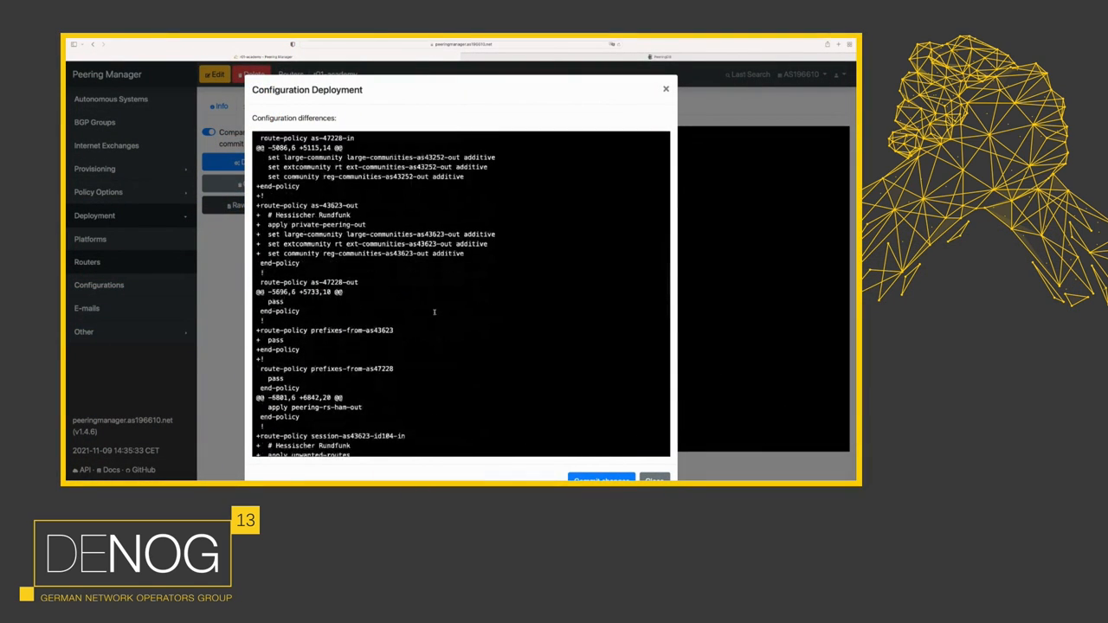
pyautogui.scroll(-3)
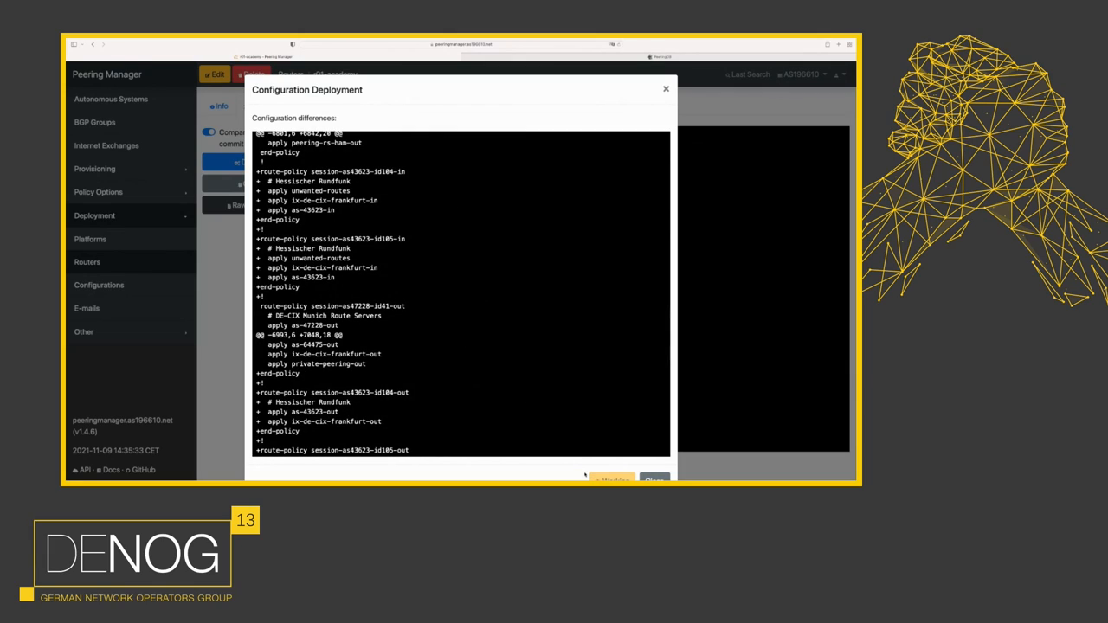
pyautogui.moveTo(480, 173)
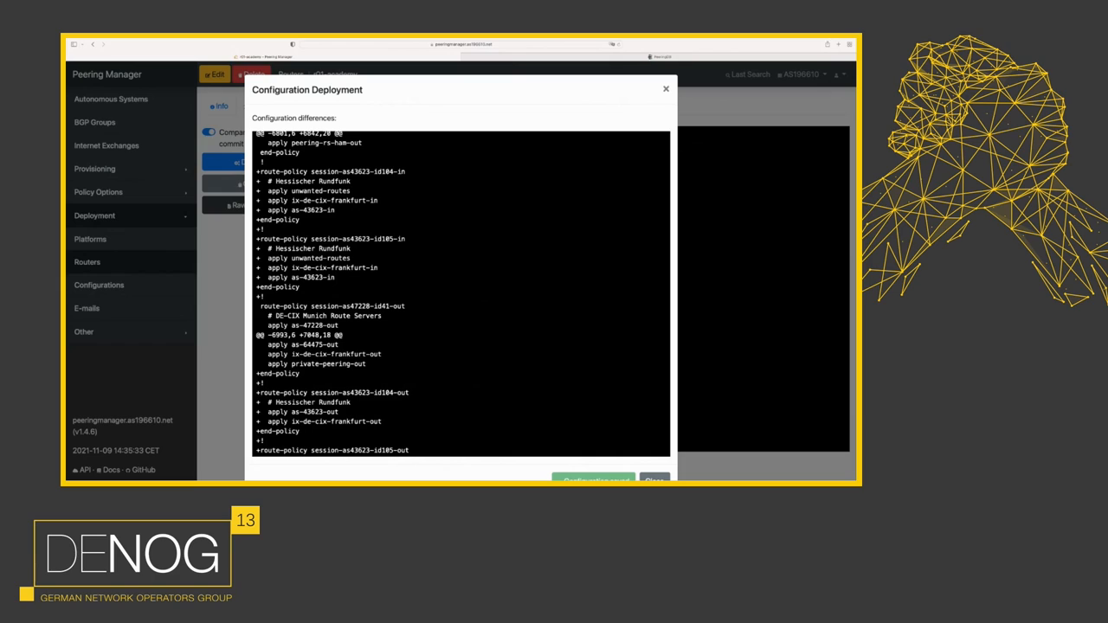
# Close the deployment window once r01-academy's configuration is saved.
pyautogui.click(666, 88)
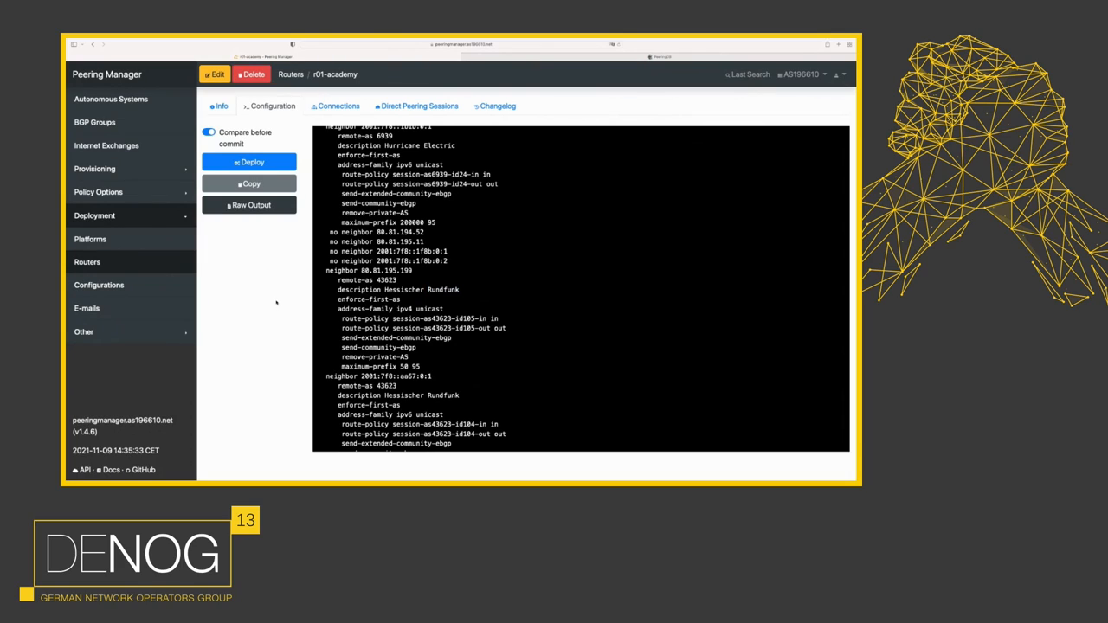
pyautogui.moveTo(237, 346)
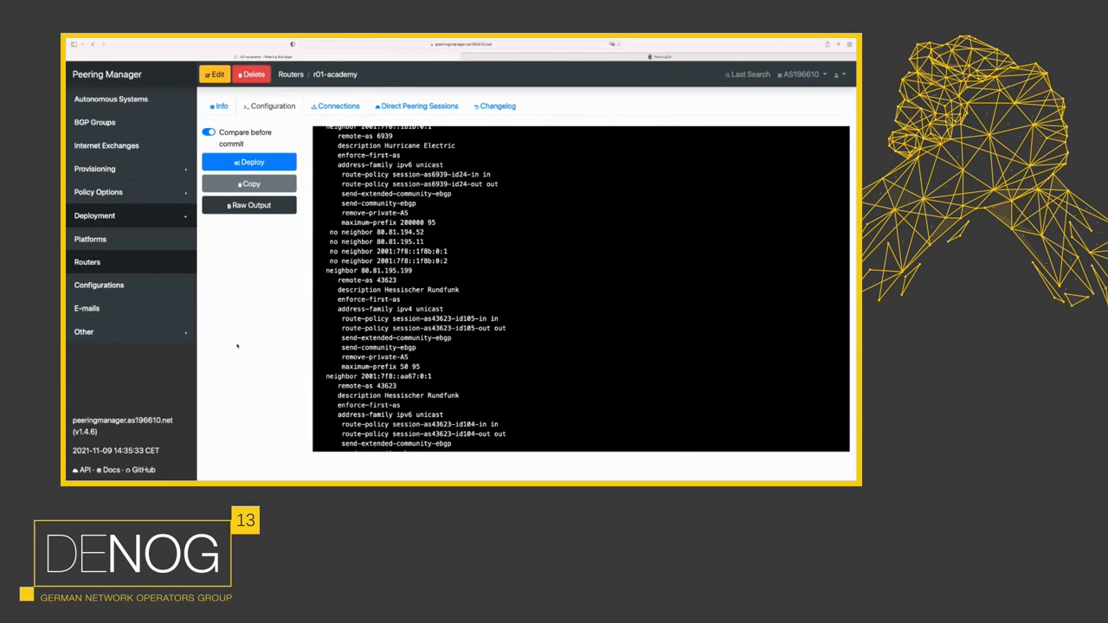
pyautogui.moveTo(240, 335)
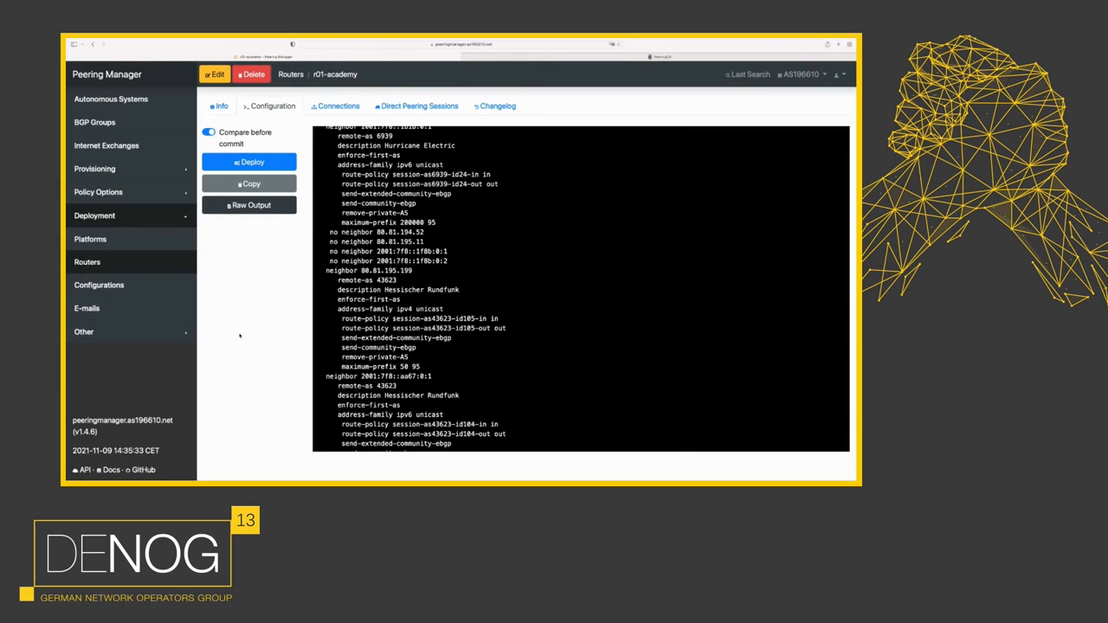
pyautogui.moveTo(128, 169)
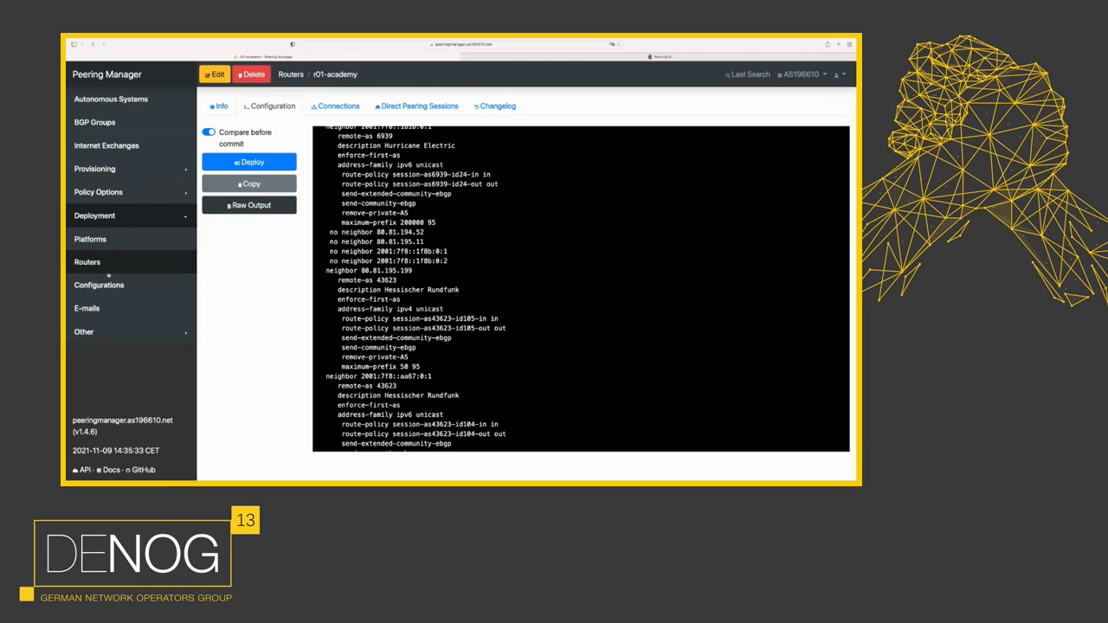
# Open the 'Peering Request - all IXPs' template from the e-mail templates list.
pyautogui.click(86, 307)
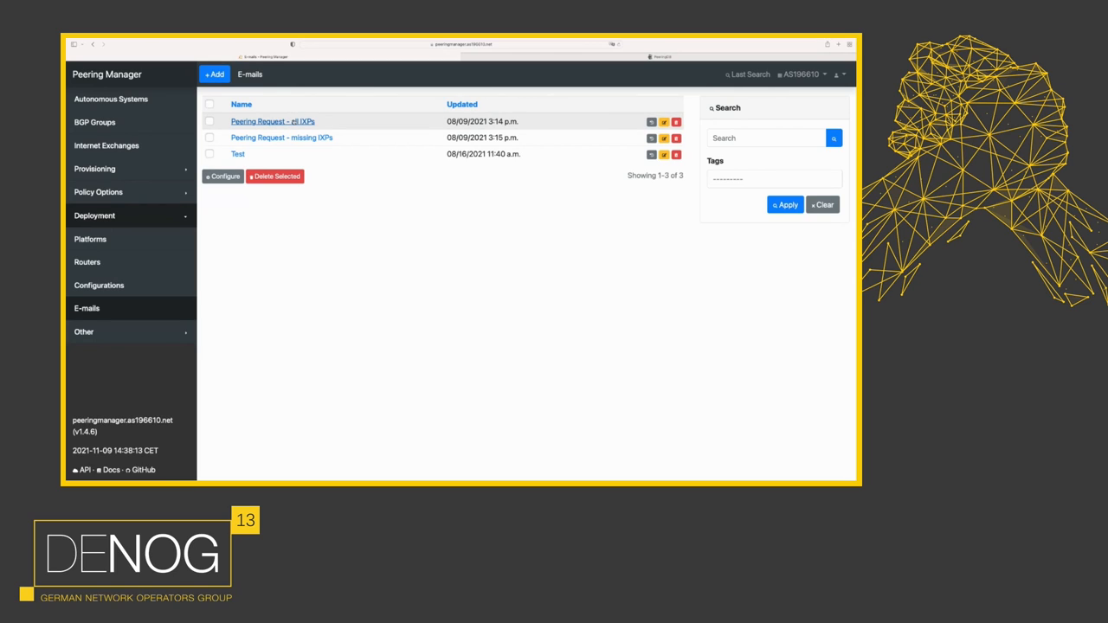
pyautogui.click(271, 121)
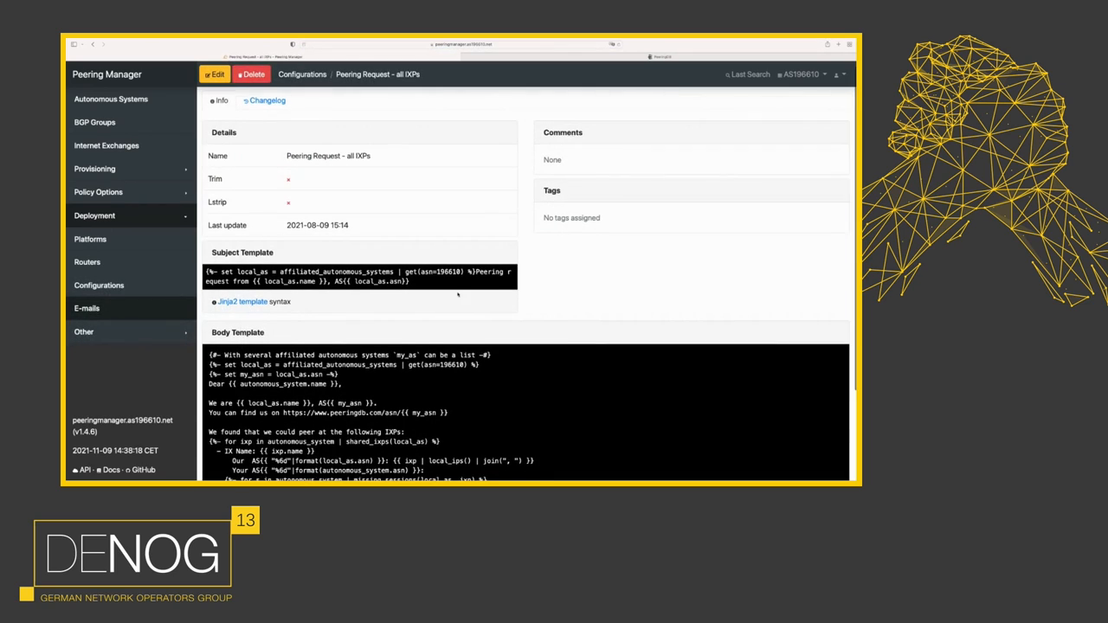
# Review the peering request body template, then expand the Policy Options sidebar pages.
pyautogui.scroll(-3)
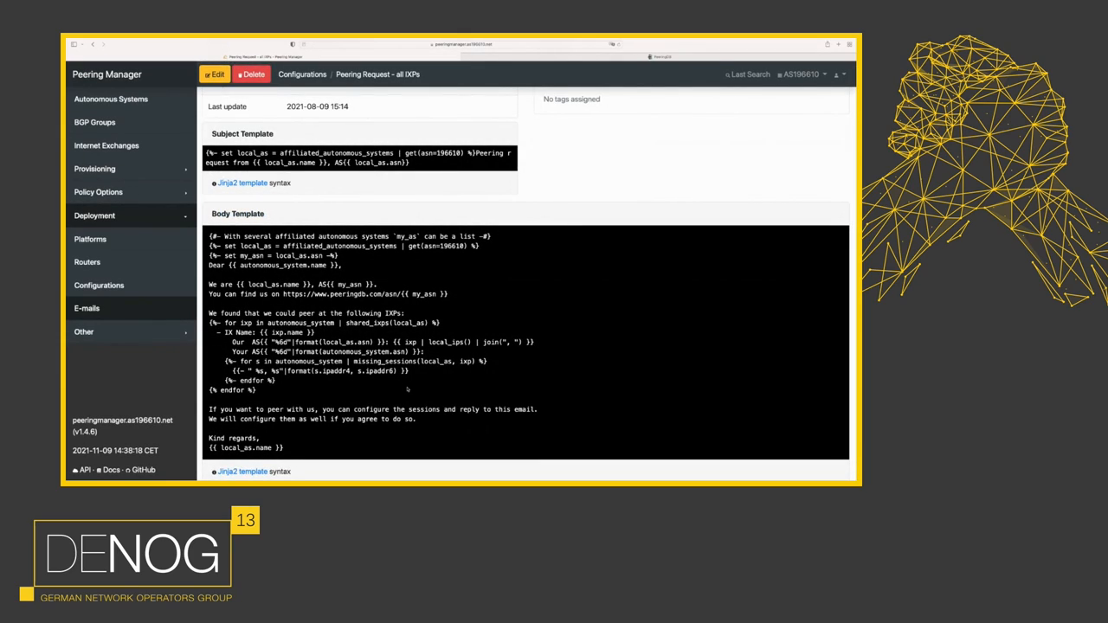
pyautogui.moveTo(397, 369)
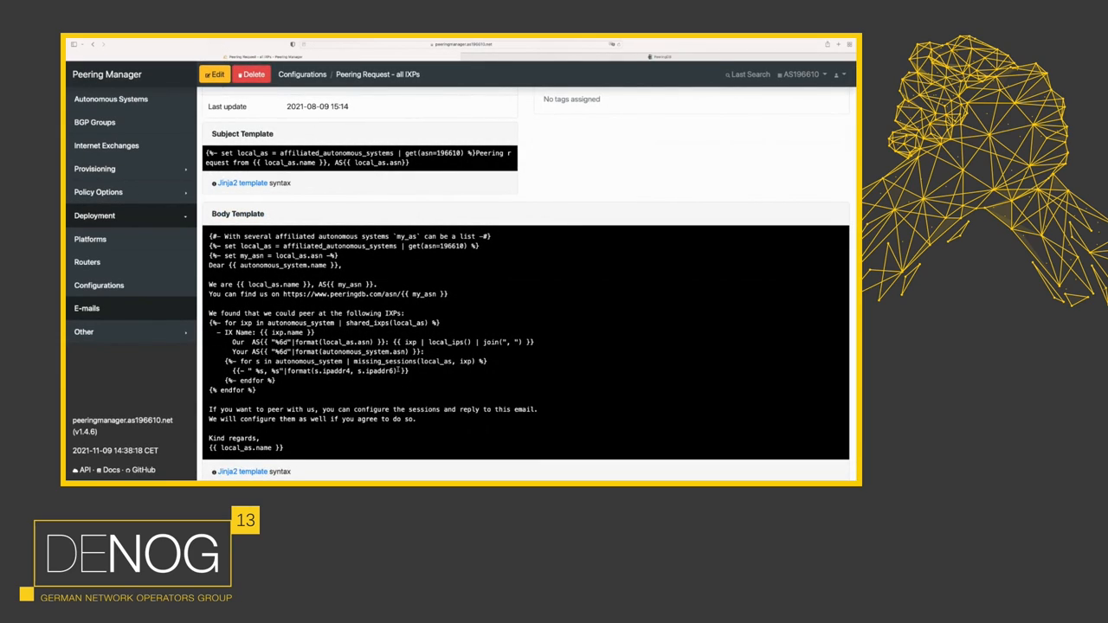
pyautogui.scroll(3)
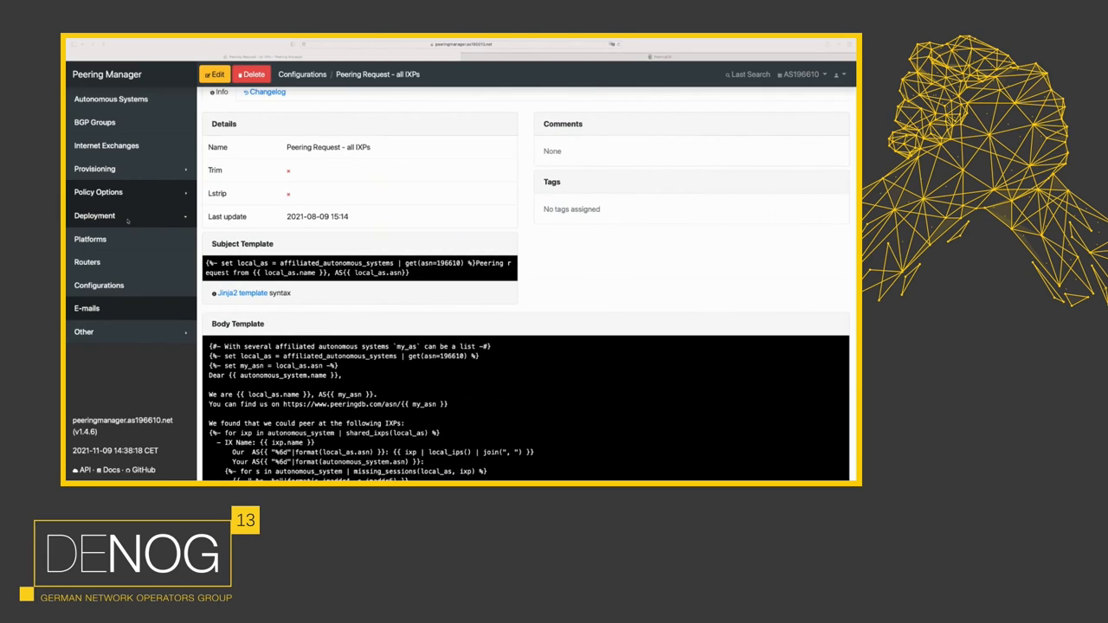
pyautogui.click(98, 191)
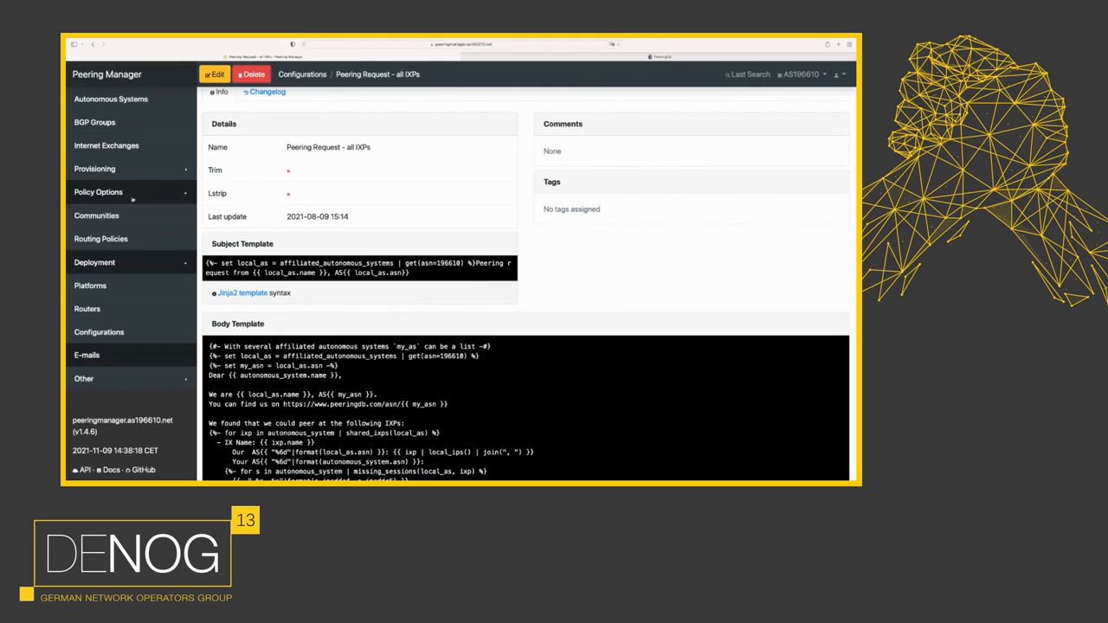
# Review the private-peering-in routing policy's local-preference 1000 context, then list the 17 communities.
pyautogui.click(102, 238)
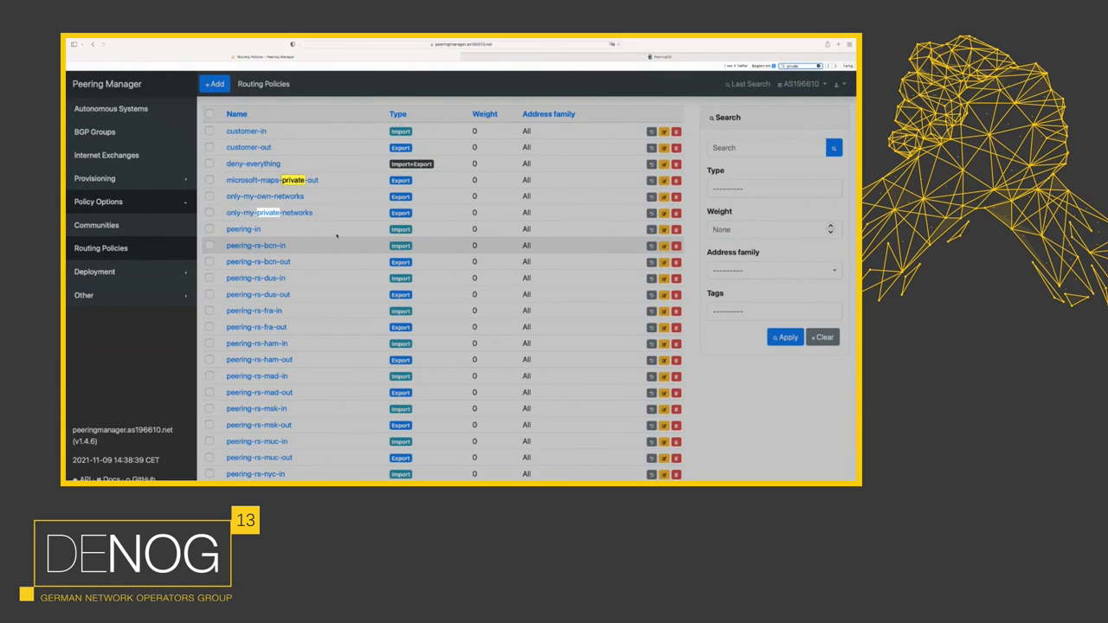
pyautogui.scroll(-3)
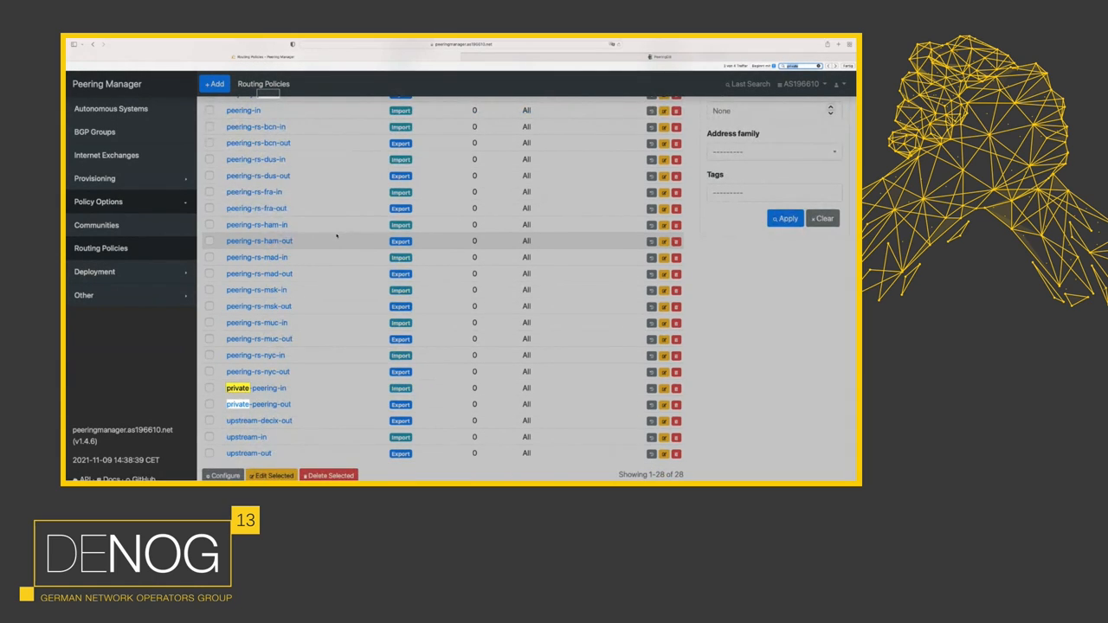
pyautogui.click(256, 388)
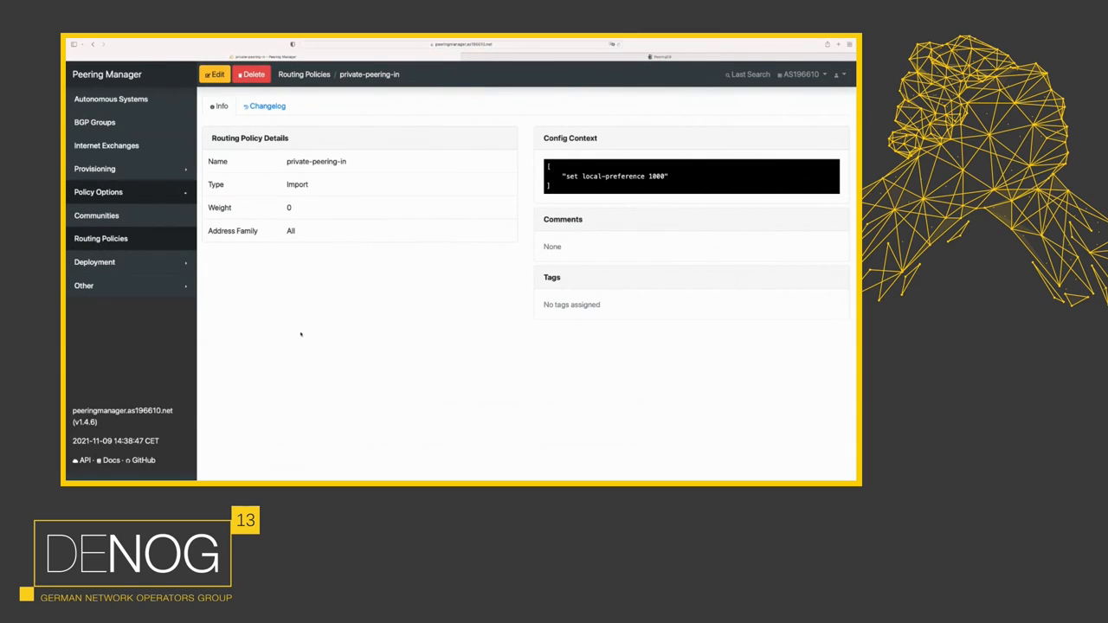
pyautogui.moveTo(597, 154)
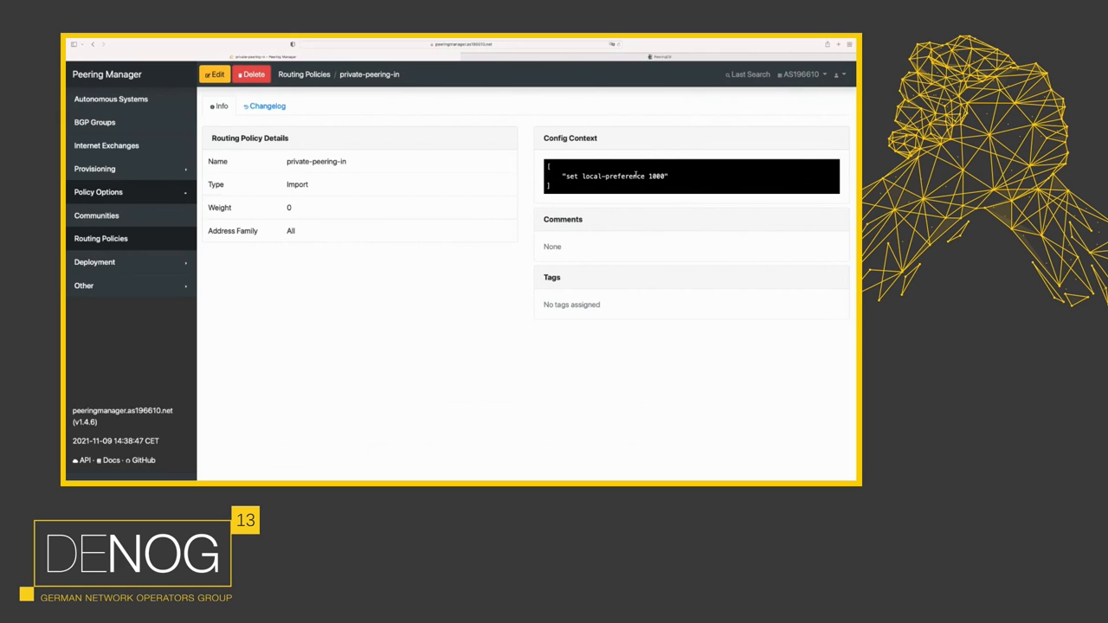
pyautogui.click(96, 215)
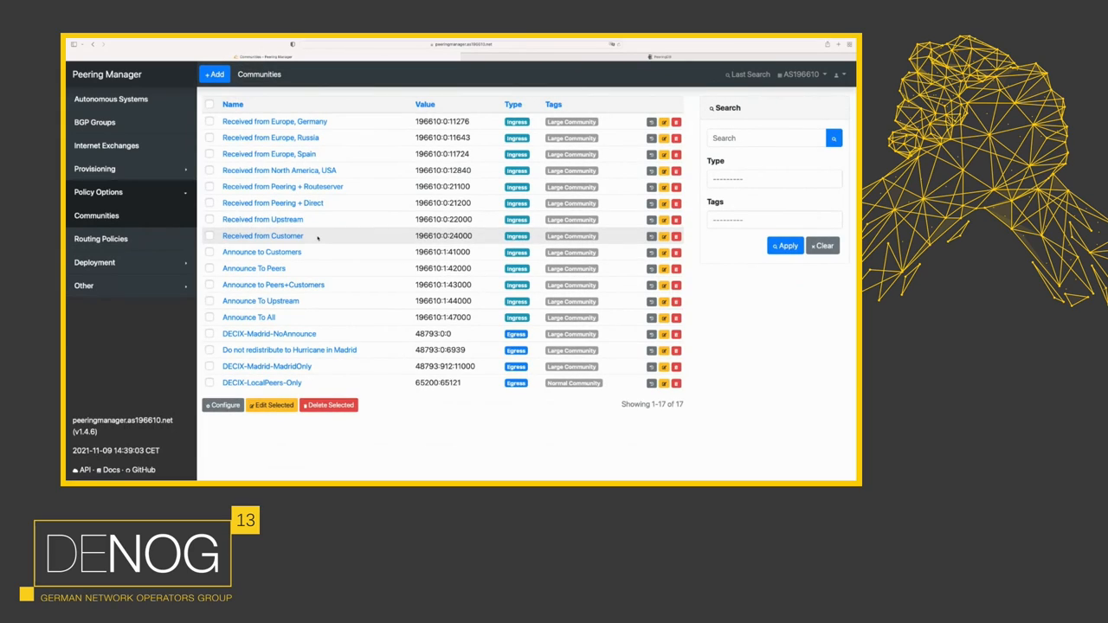
pyautogui.moveTo(409, 241)
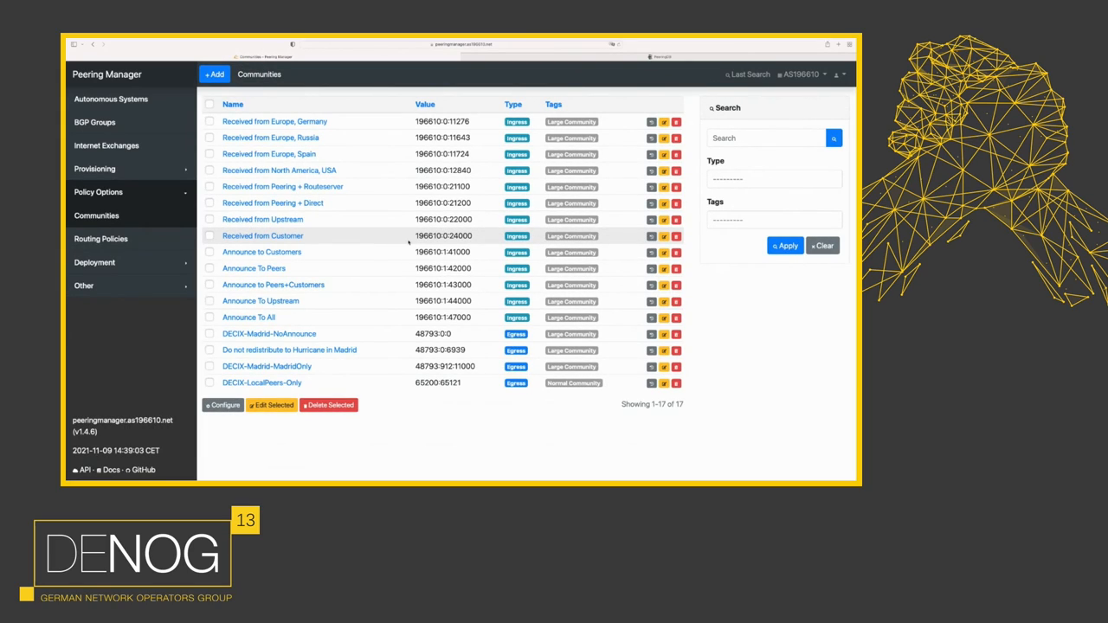